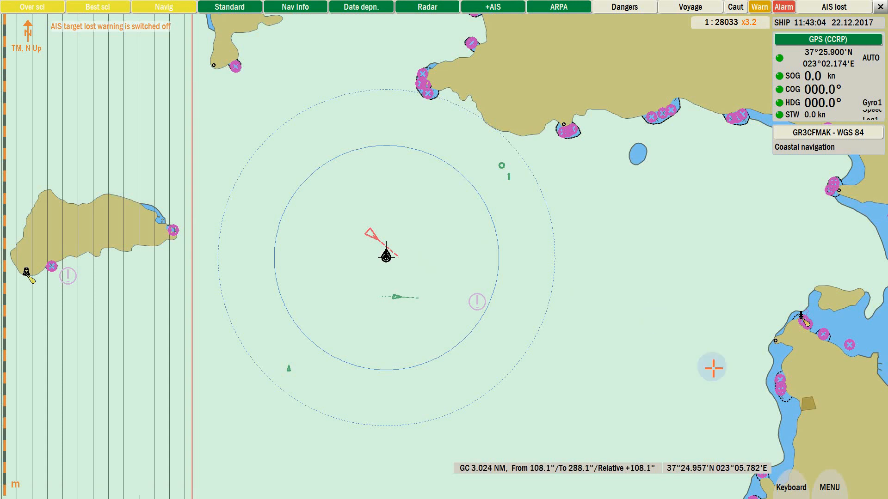
Bring up the Targets tab of the system configuration with its AIS settings
{"action": "left_click", "coordinate": [829, 462]}
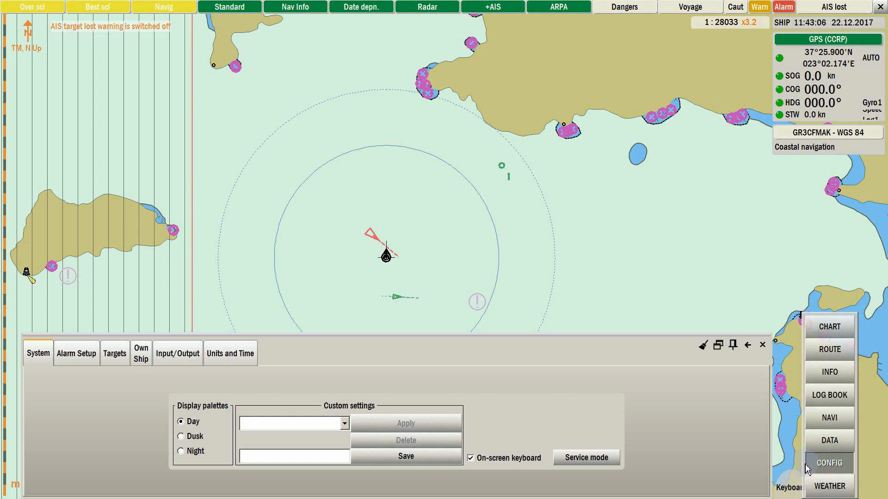
{"action": "left_click", "coordinate": [115, 353]}
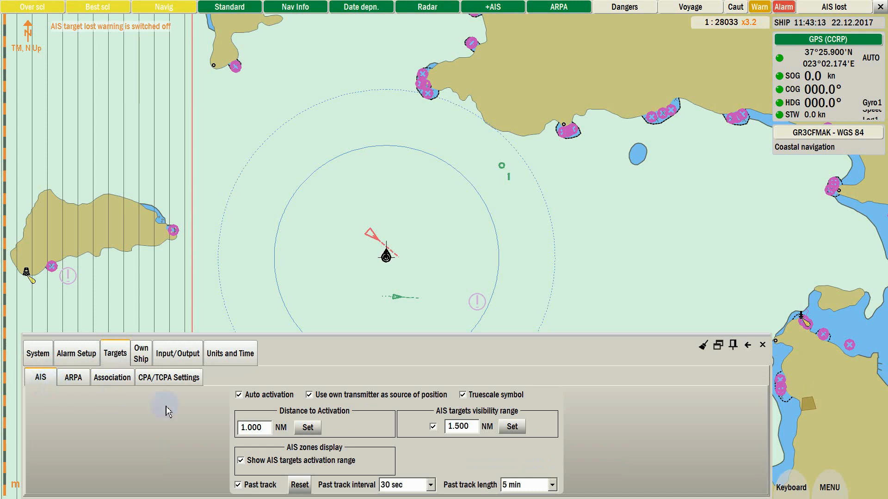
{"action": "mouse_move", "coordinate": [272, 394]}
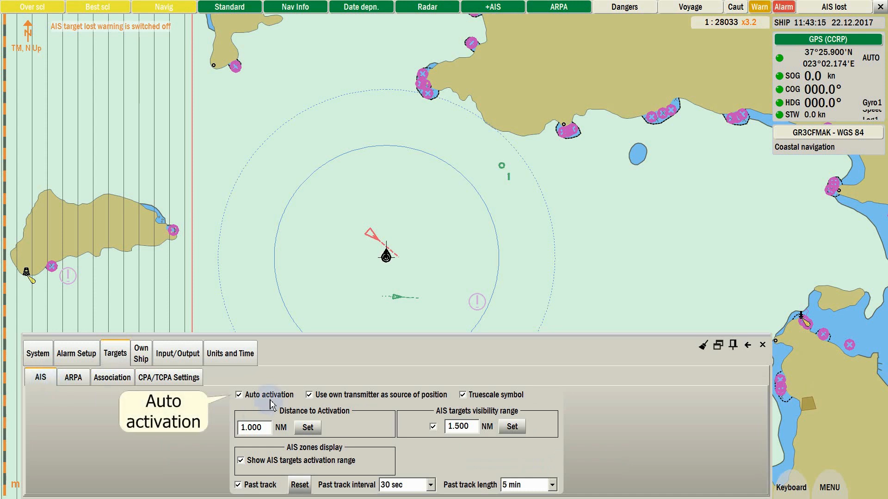
{"action": "left_click", "coordinate": [350, 297]}
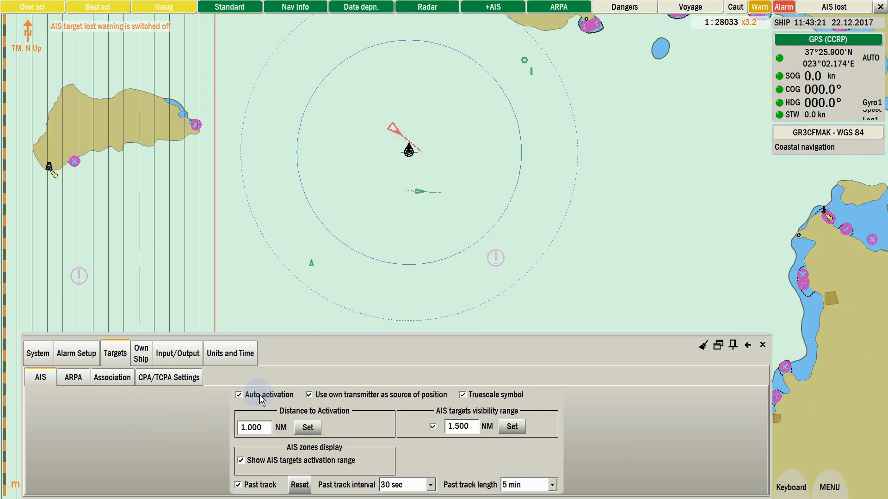
{"action": "left_click", "coordinate": [239, 395]}
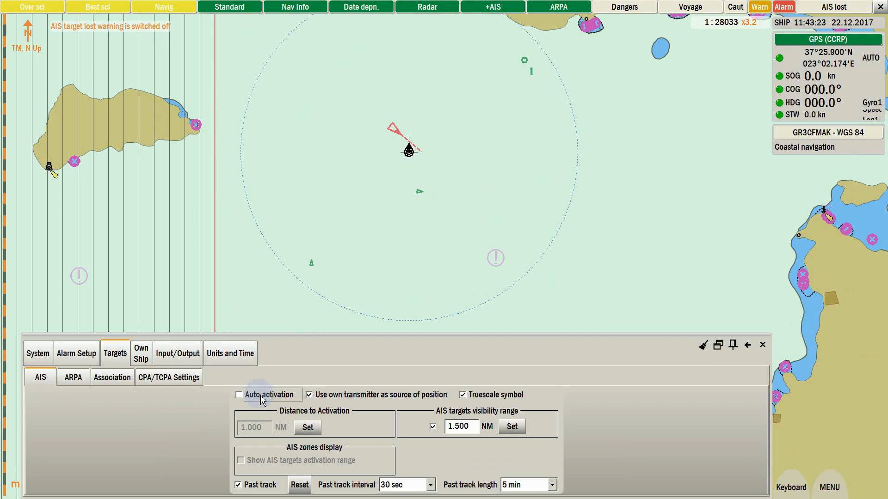
{"action": "left_click", "coordinate": [238, 394]}
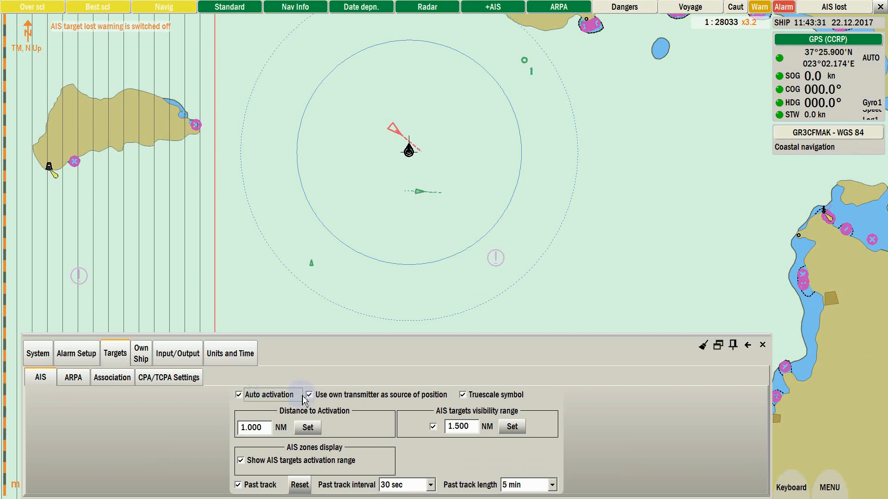
{"action": "mouse_move", "coordinate": [404, 407]}
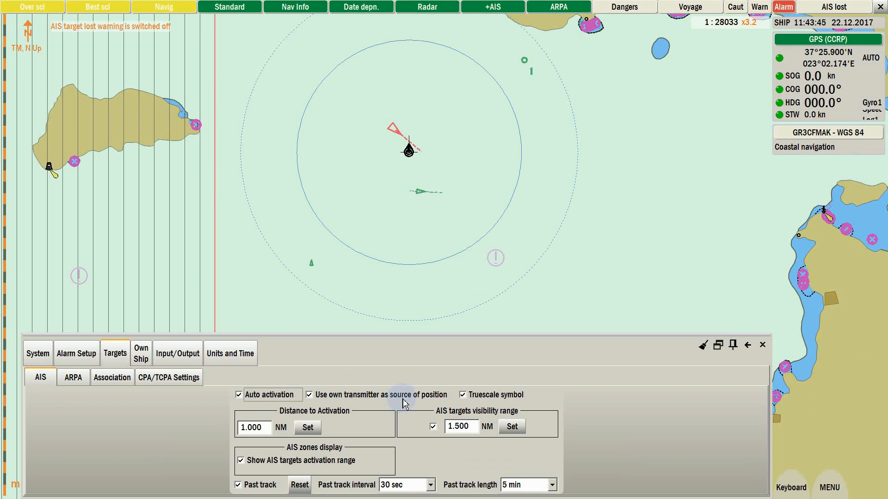
{"action": "mouse_move", "coordinate": [477, 402]}
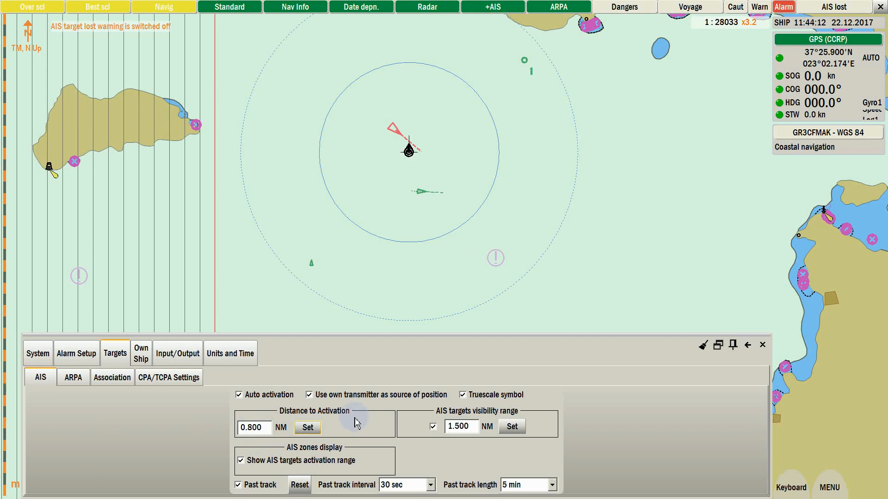
Apply a Distance to Activation of 0.800 NM for AIS targets
{"action": "left_click", "coordinate": [411, 266]}
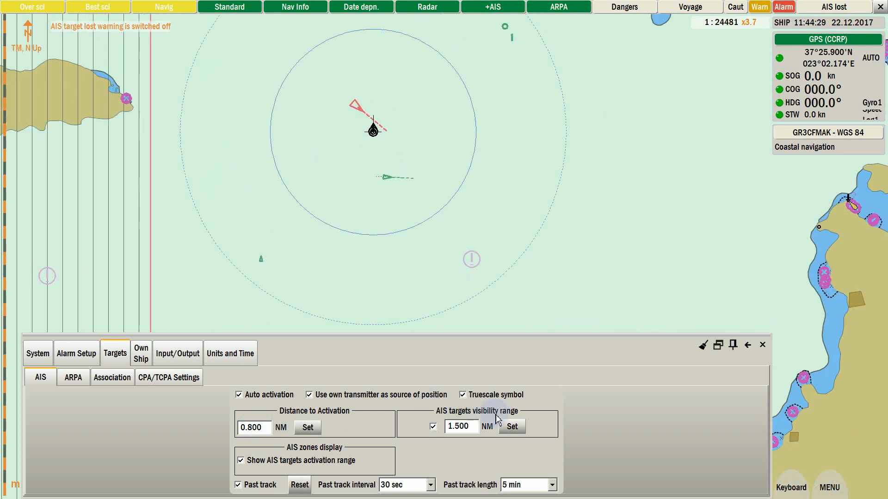
Change the AIS targets visibility range to 2.00 NM and apply it
{"action": "left_click", "coordinate": [460, 426]}
{"action": "type", "text": "200"}
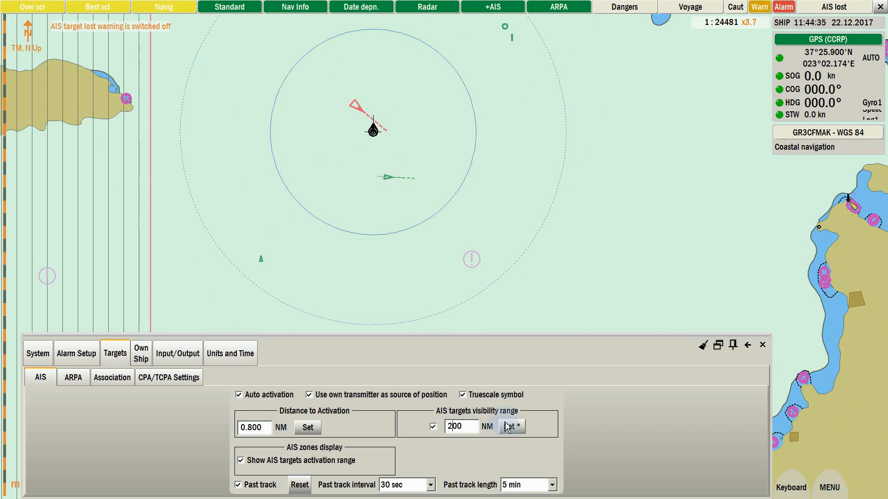
{"action": "left_click", "coordinate": [511, 426]}
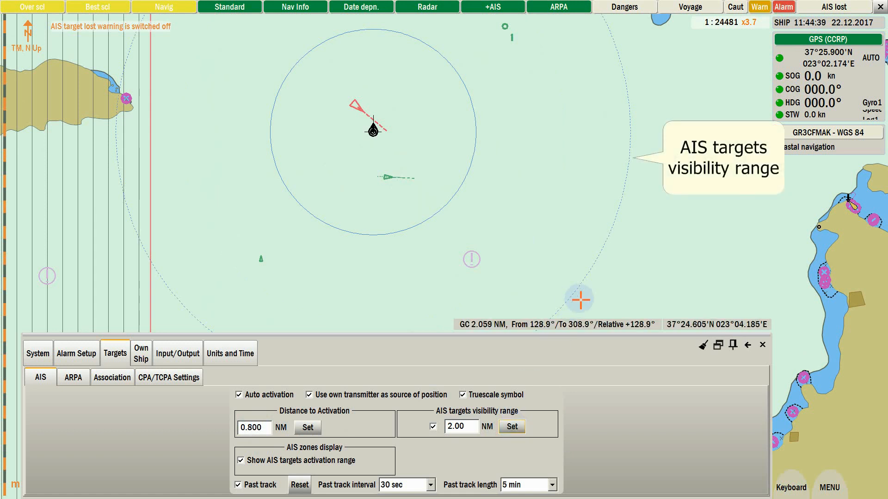
{"action": "mouse_move", "coordinate": [552, 336]}
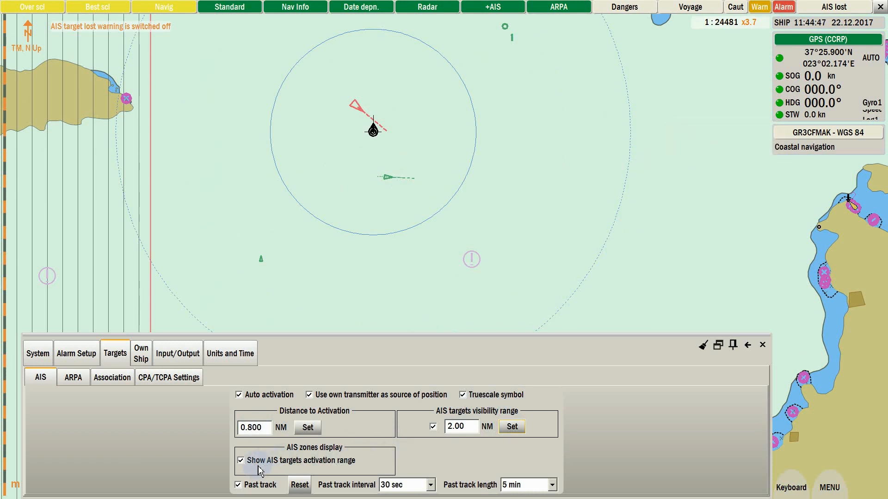
{"action": "left_click", "coordinate": [241, 460]}
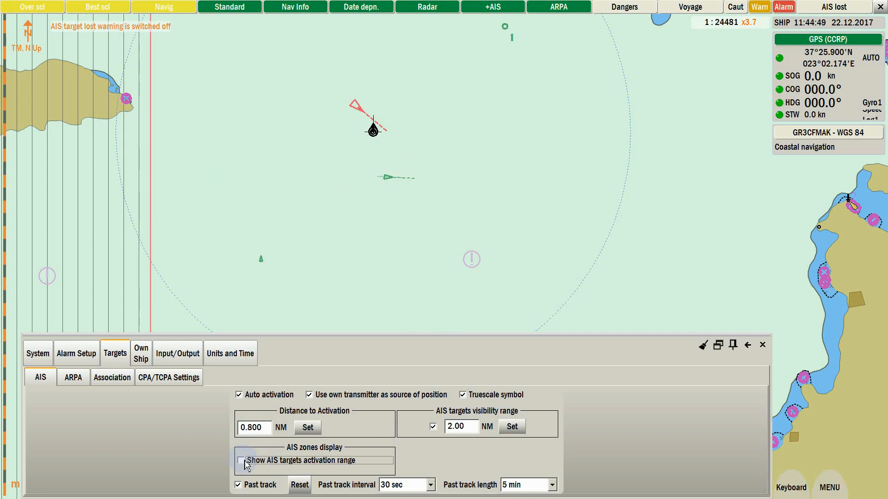
{"action": "left_click", "coordinate": [240, 459]}
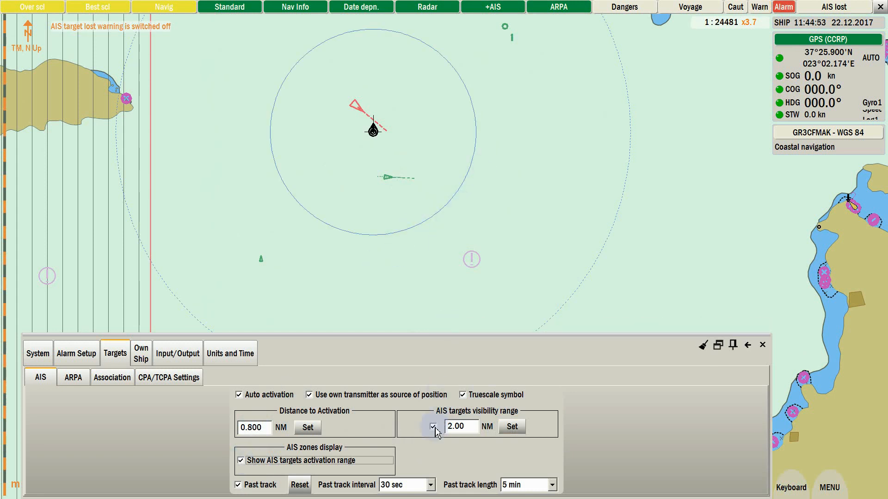
{"action": "left_click", "coordinate": [432, 426]}
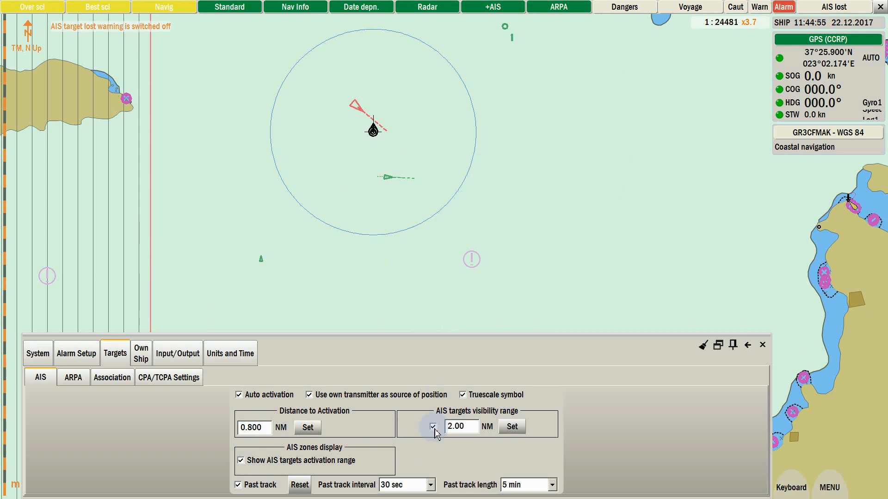
{"action": "left_click", "coordinate": [433, 426]}
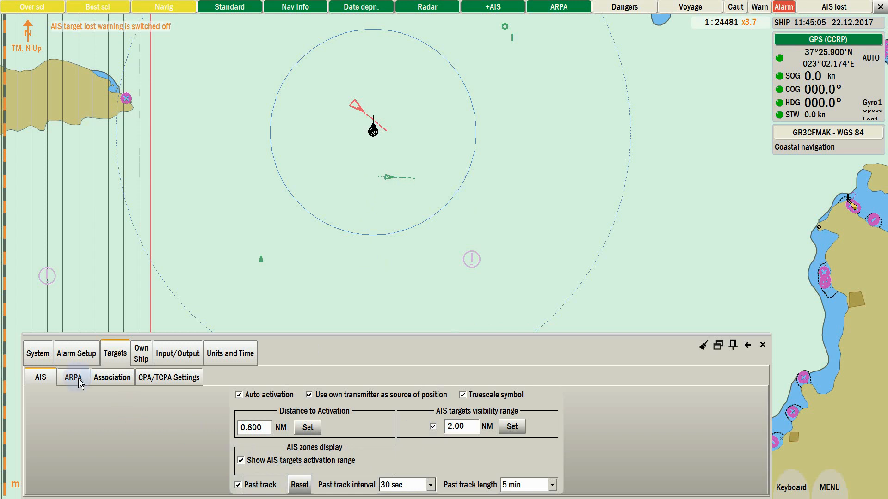
View the ARPA settings, then the Association settings for AIS and ARPA targets
{"action": "left_click", "coordinate": [73, 378]}
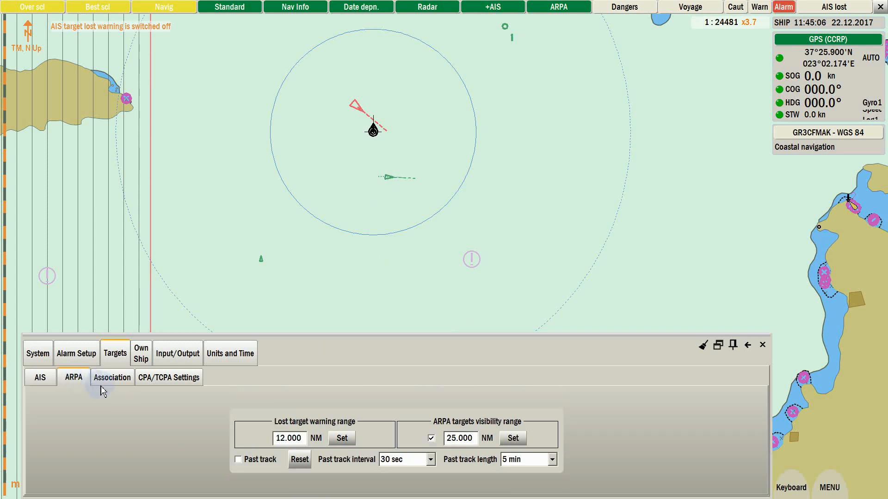
{"action": "mouse_move", "coordinate": [112, 394]}
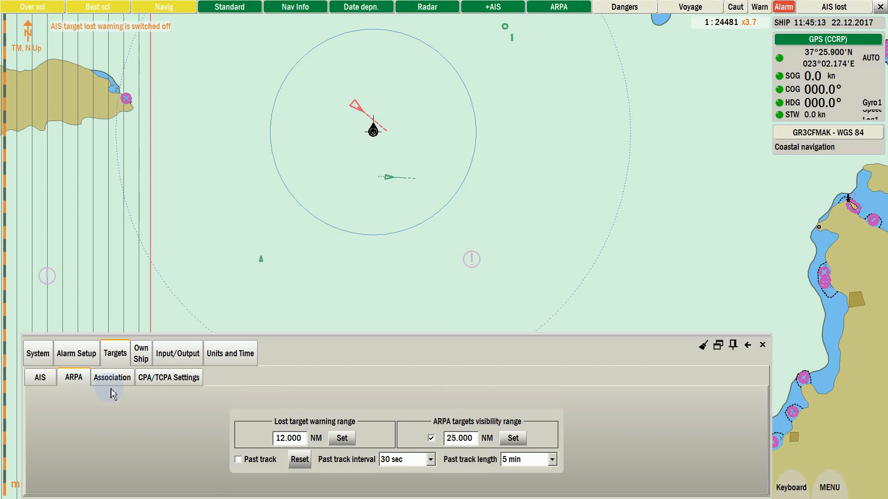
{"action": "left_click", "coordinate": [112, 378]}
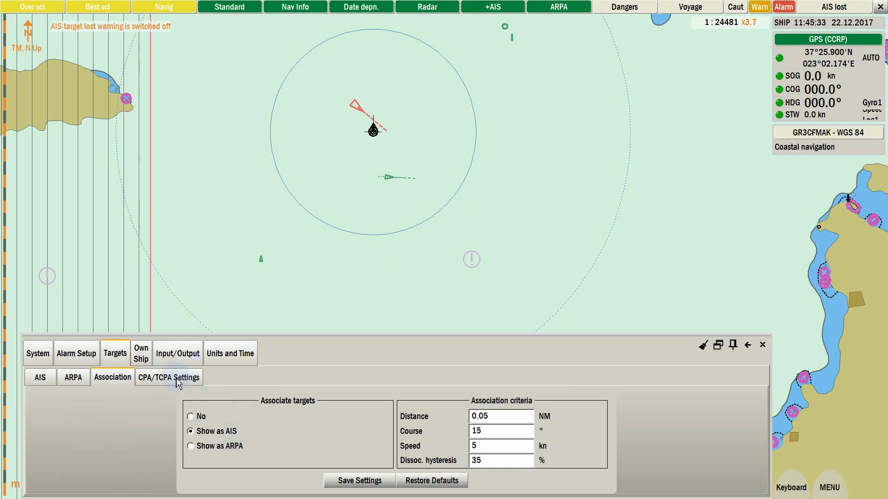
Uncheck Enabled in CPA/TCPA Settings so dangerous-target warnings are off
{"action": "left_click", "coordinate": [168, 378]}
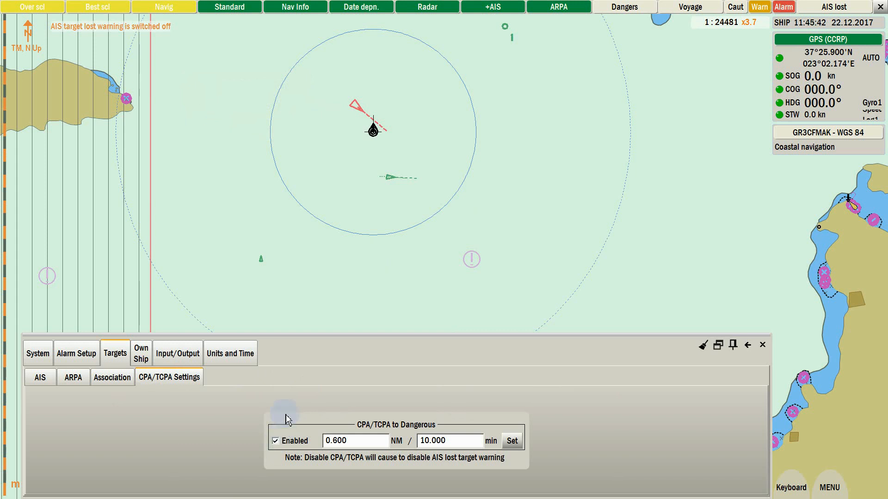
{"action": "left_click", "coordinate": [275, 441]}
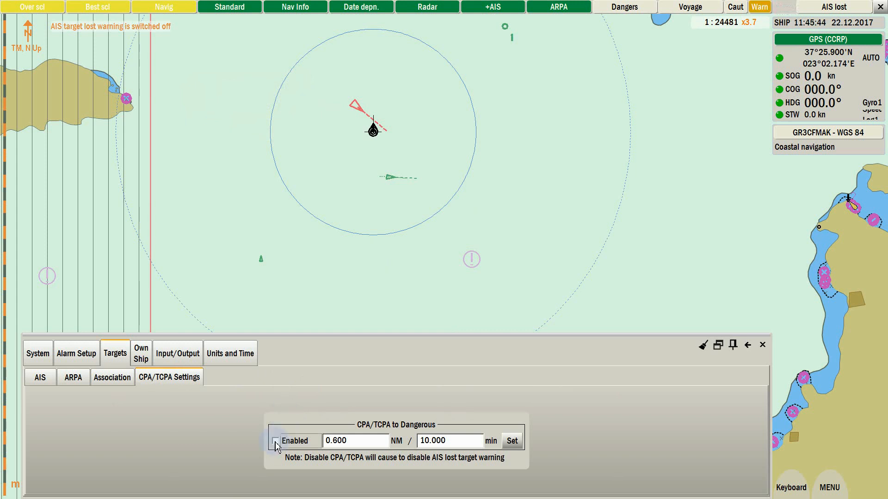
{"action": "left_click", "coordinate": [275, 440]}
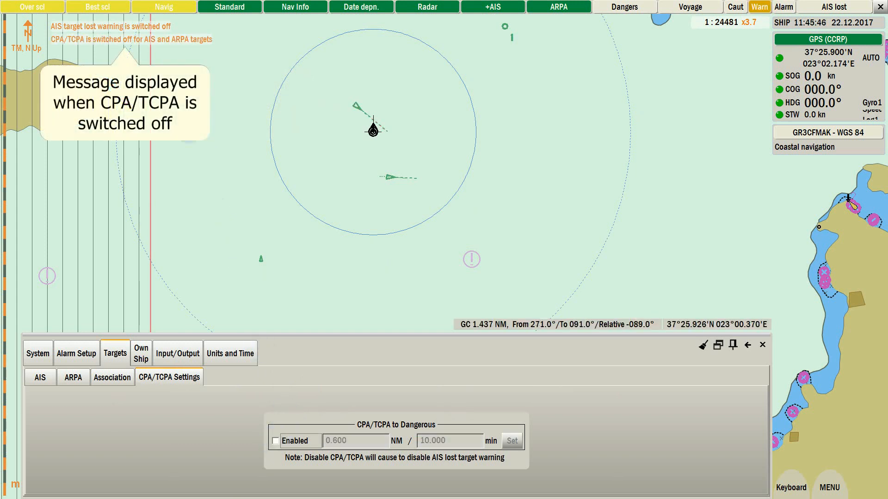